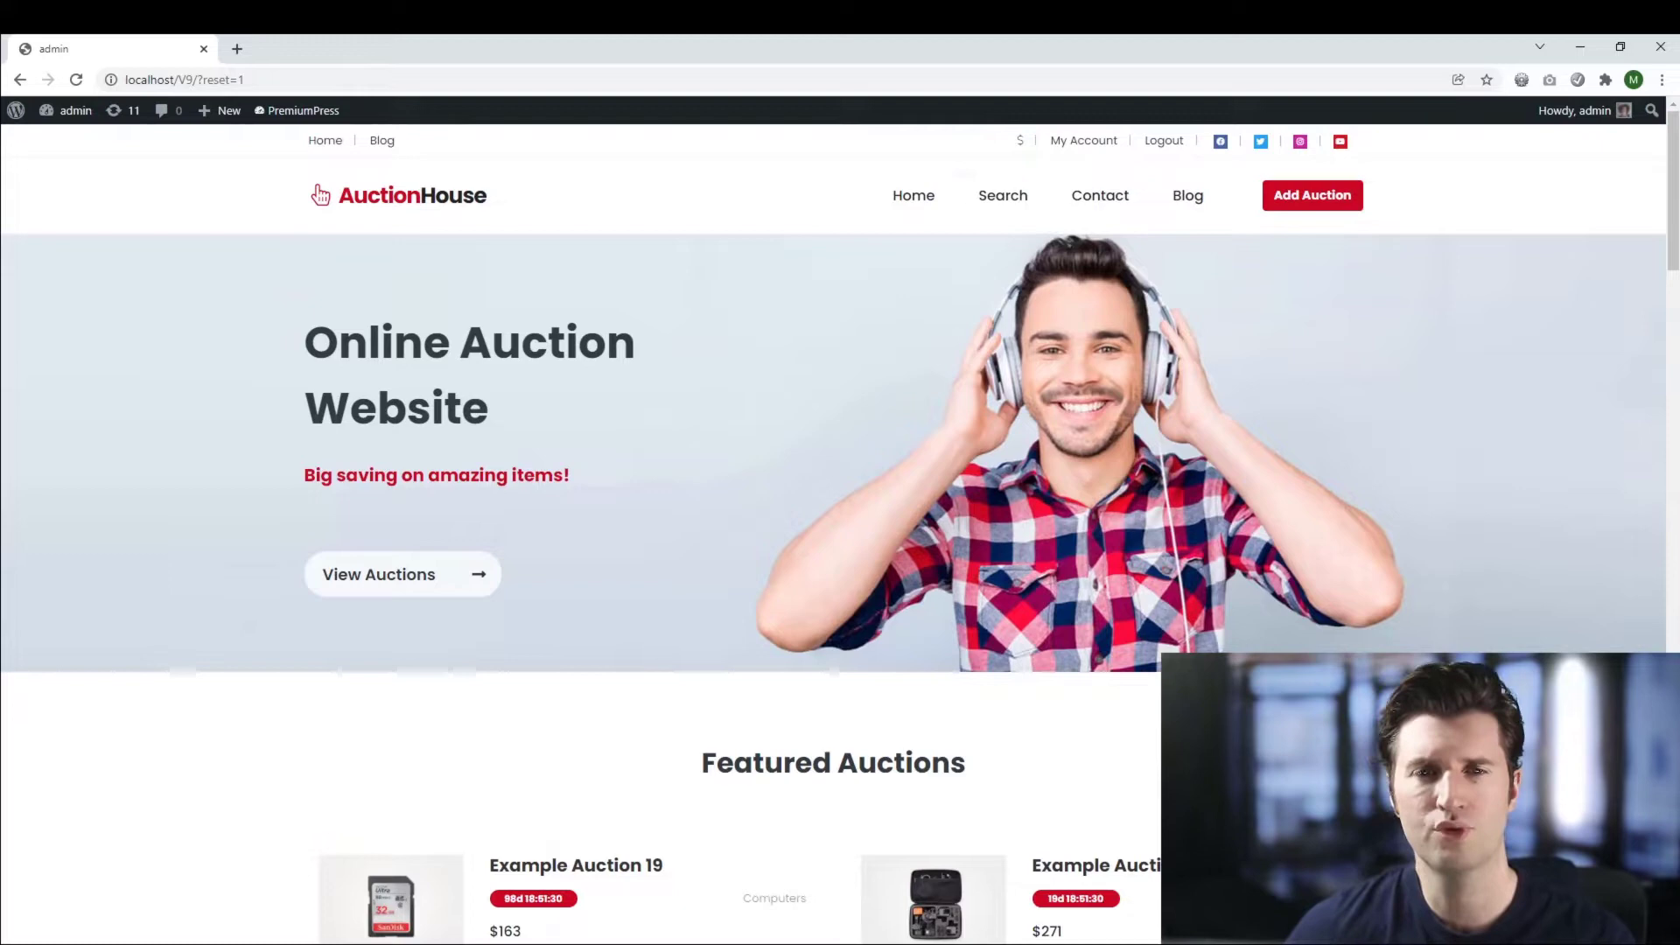
Step: Go from the site's front end to the admin list of Auction posts
{"action": "left_click", "coordinate": [75, 110]}
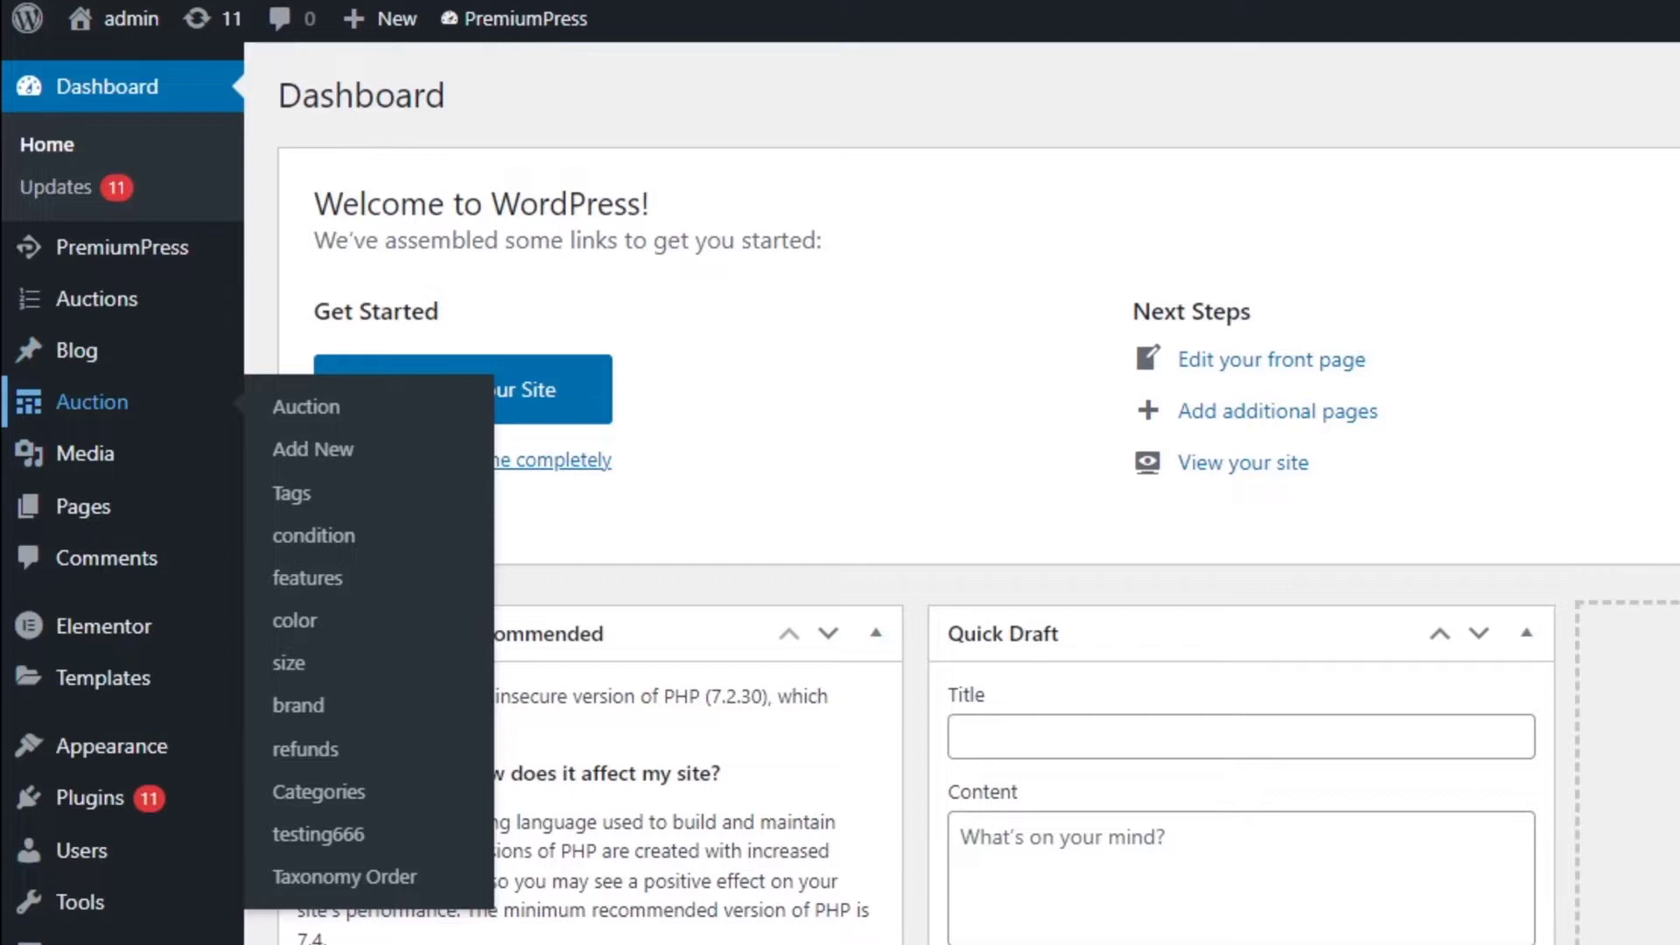
{"action": "left_click", "coordinate": [305, 406]}
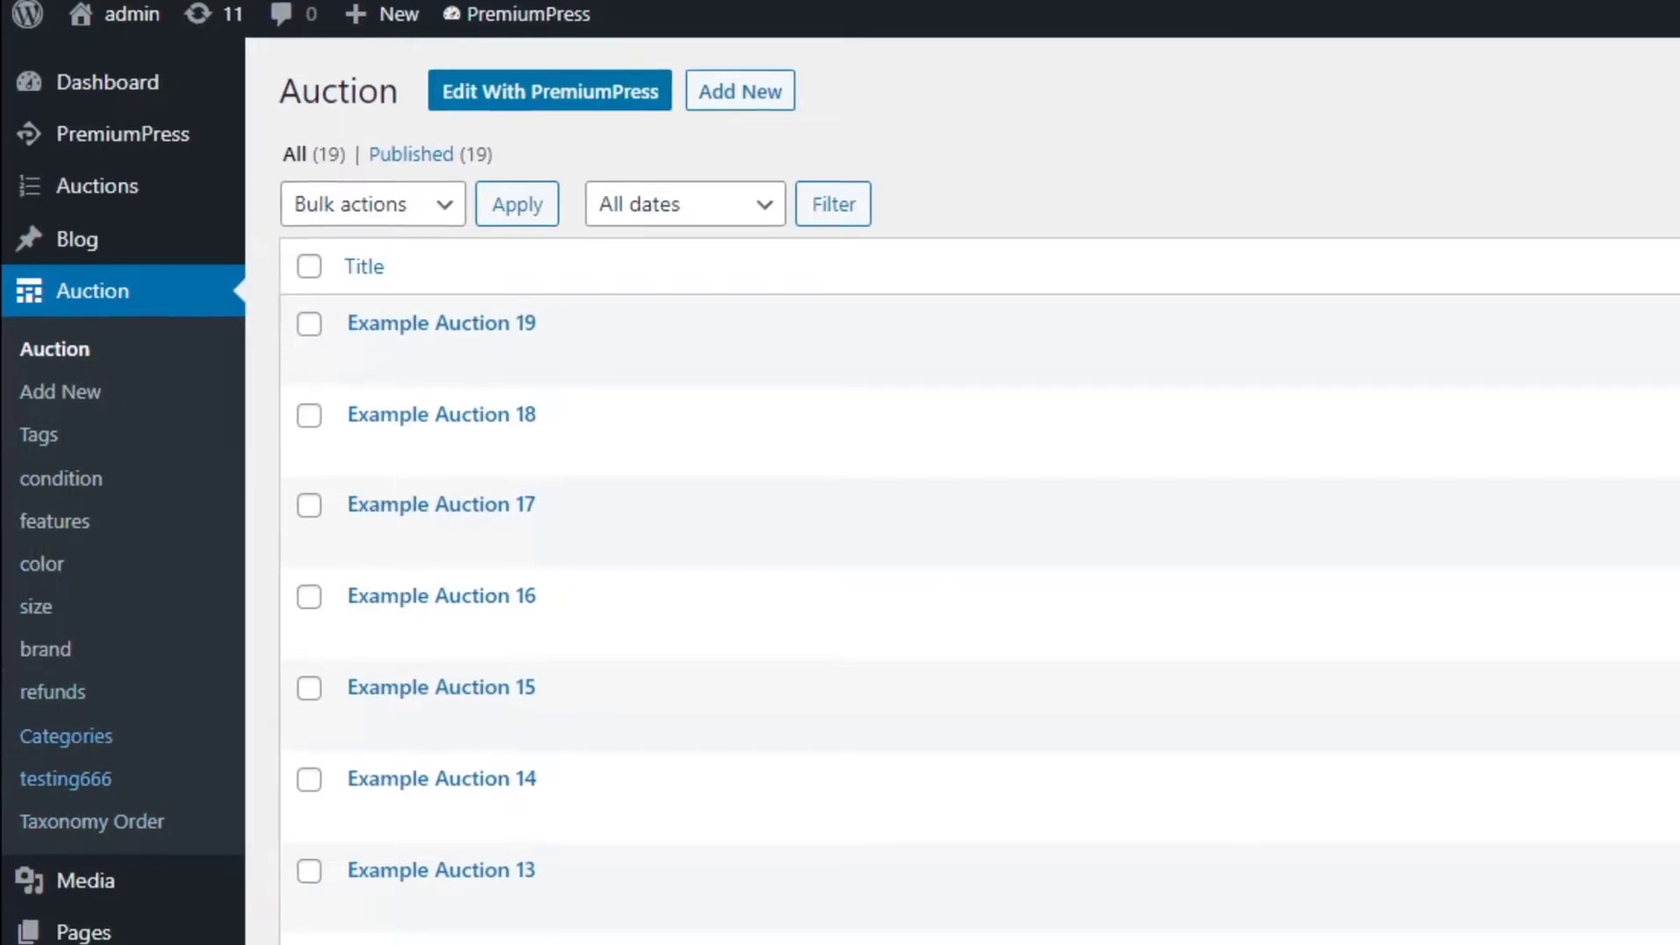
Step: Create a new auction category named 'testing' from the Categories page
{"action": "left_click", "coordinate": [65, 737]}
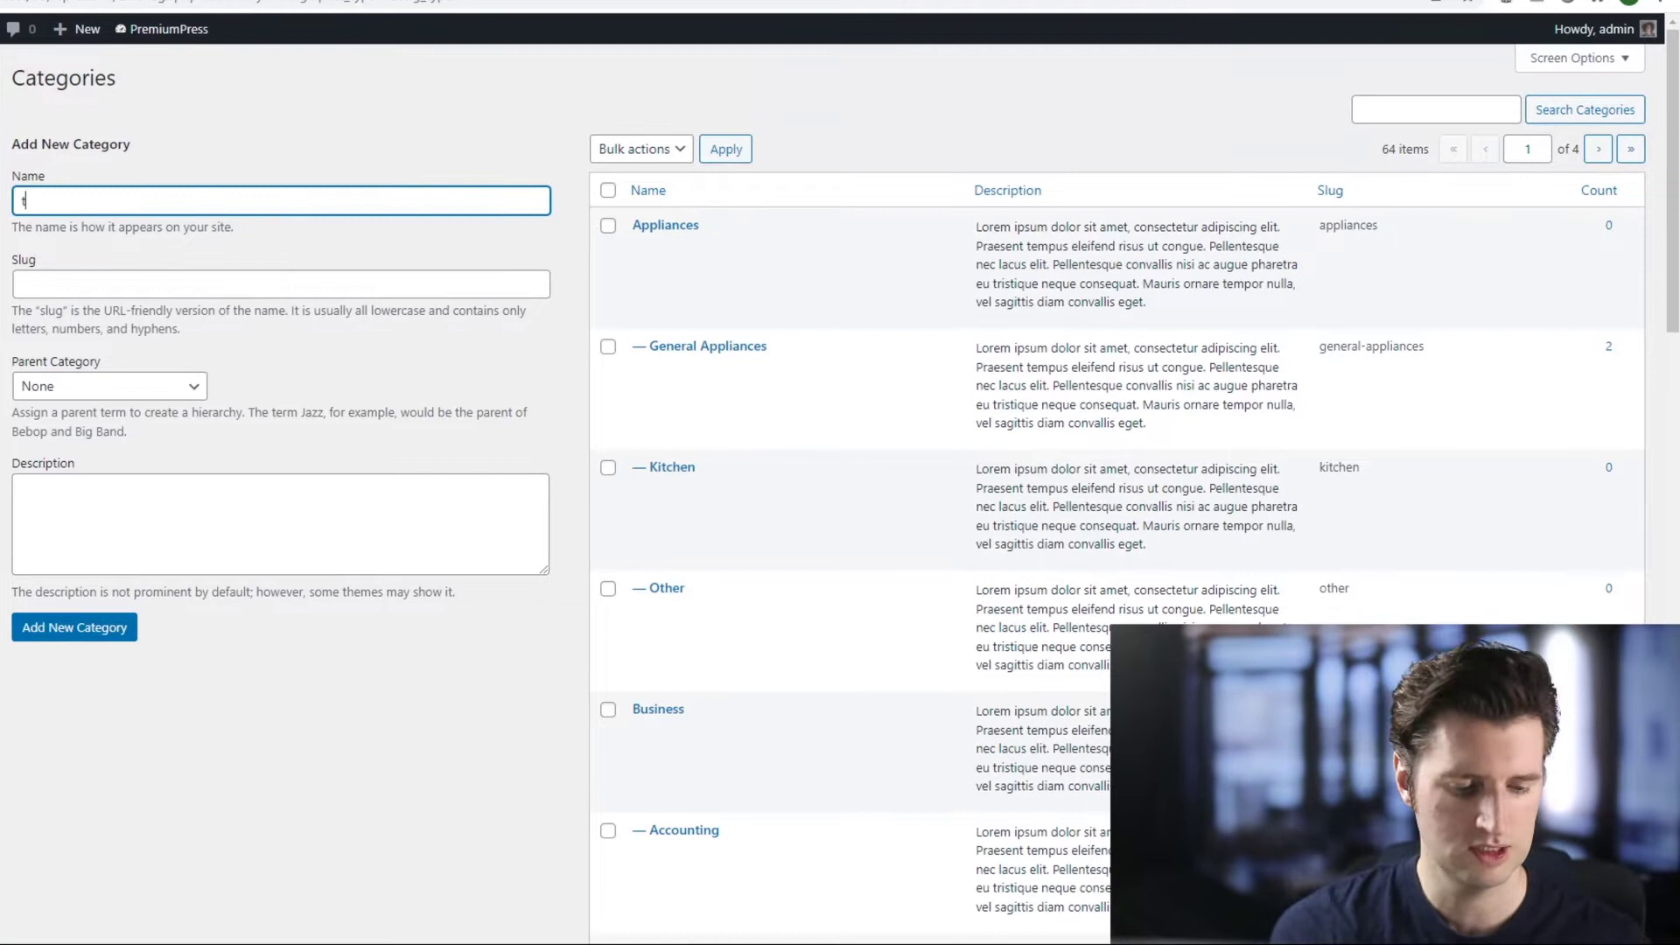
{"action": "type", "text": "testing"}
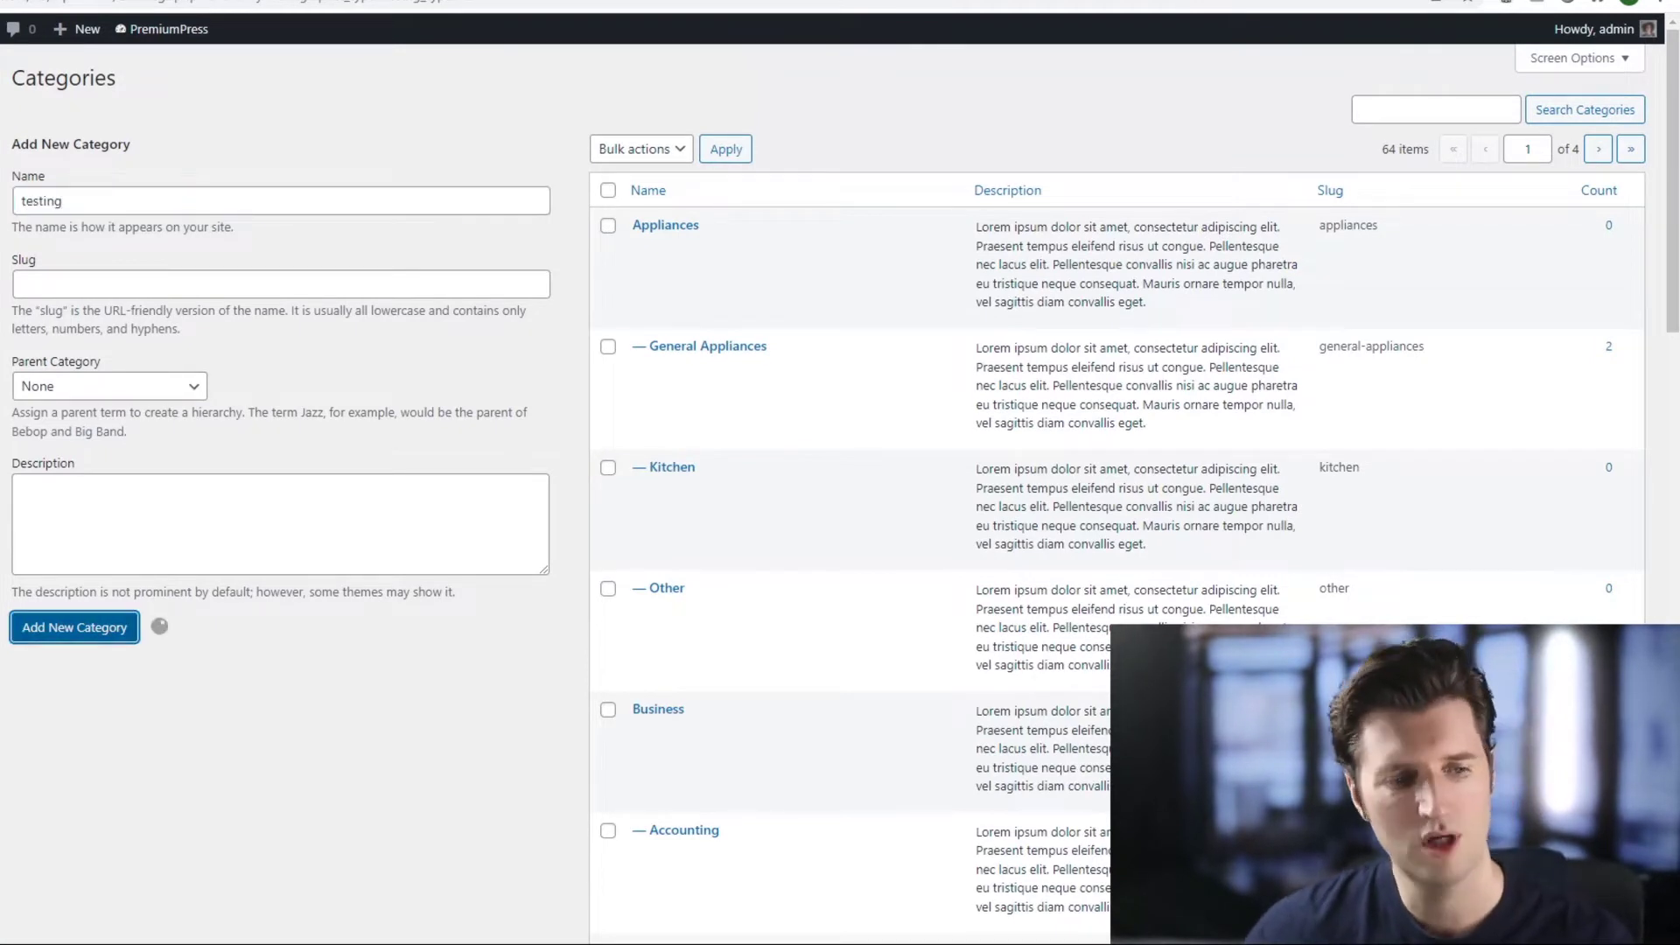
{"action": "left_click", "coordinate": [74, 626]}
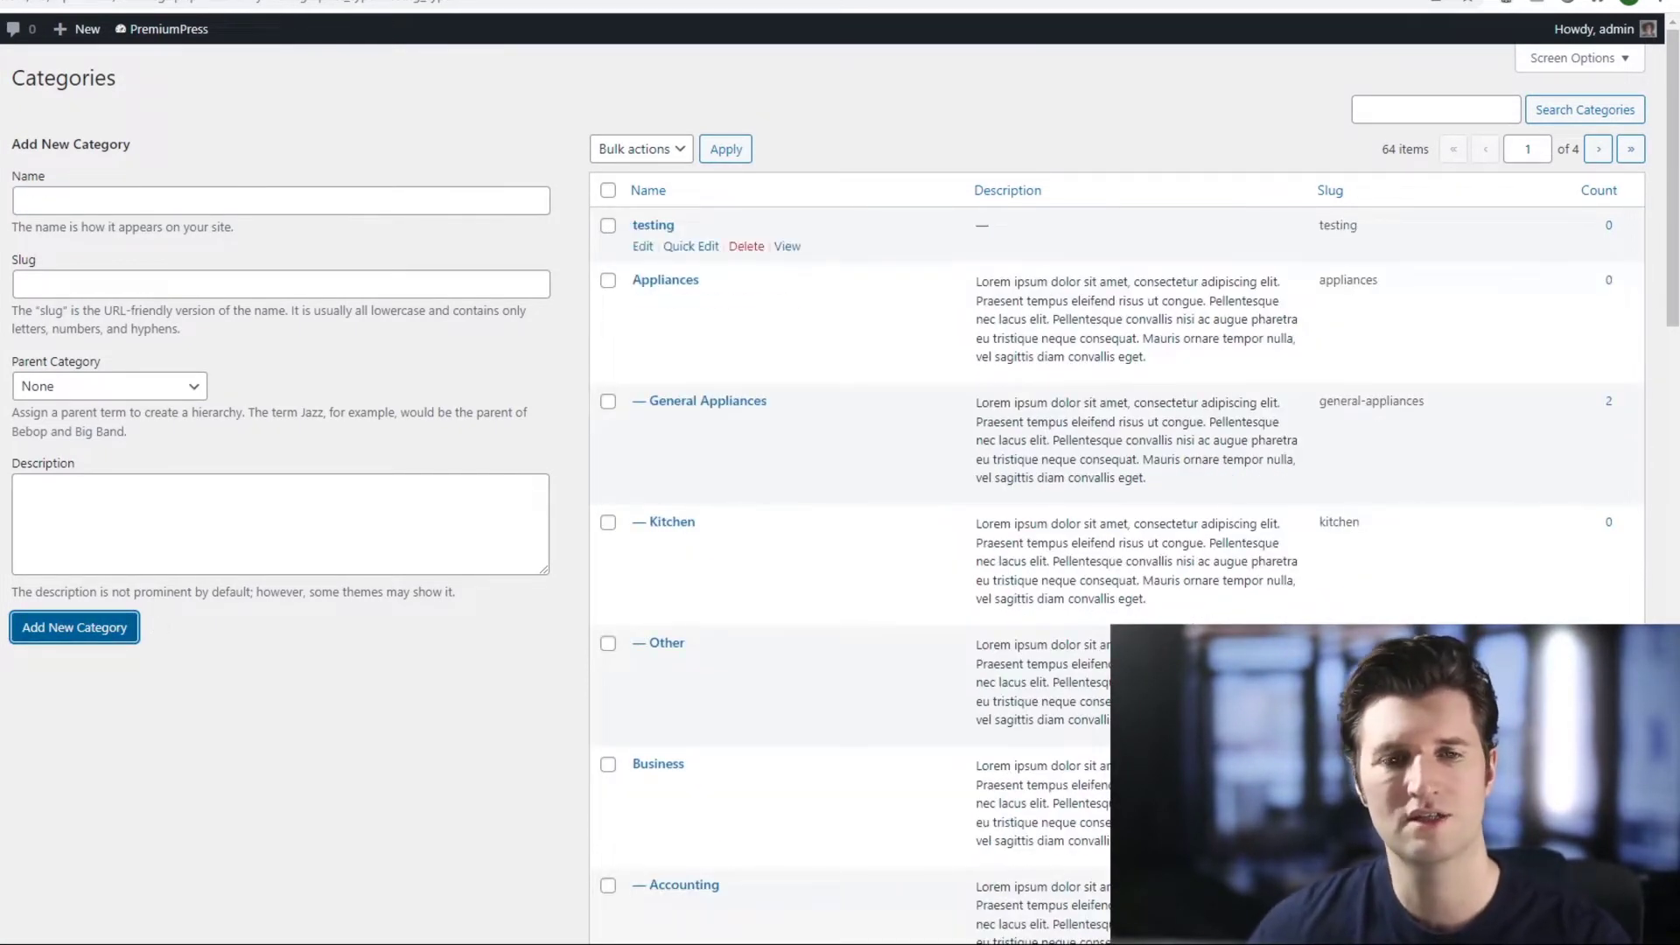
Step: Review the 'testing' category's description, logo, image and icon fields in Edit Category
{"action": "left_click", "coordinate": [642, 245]}
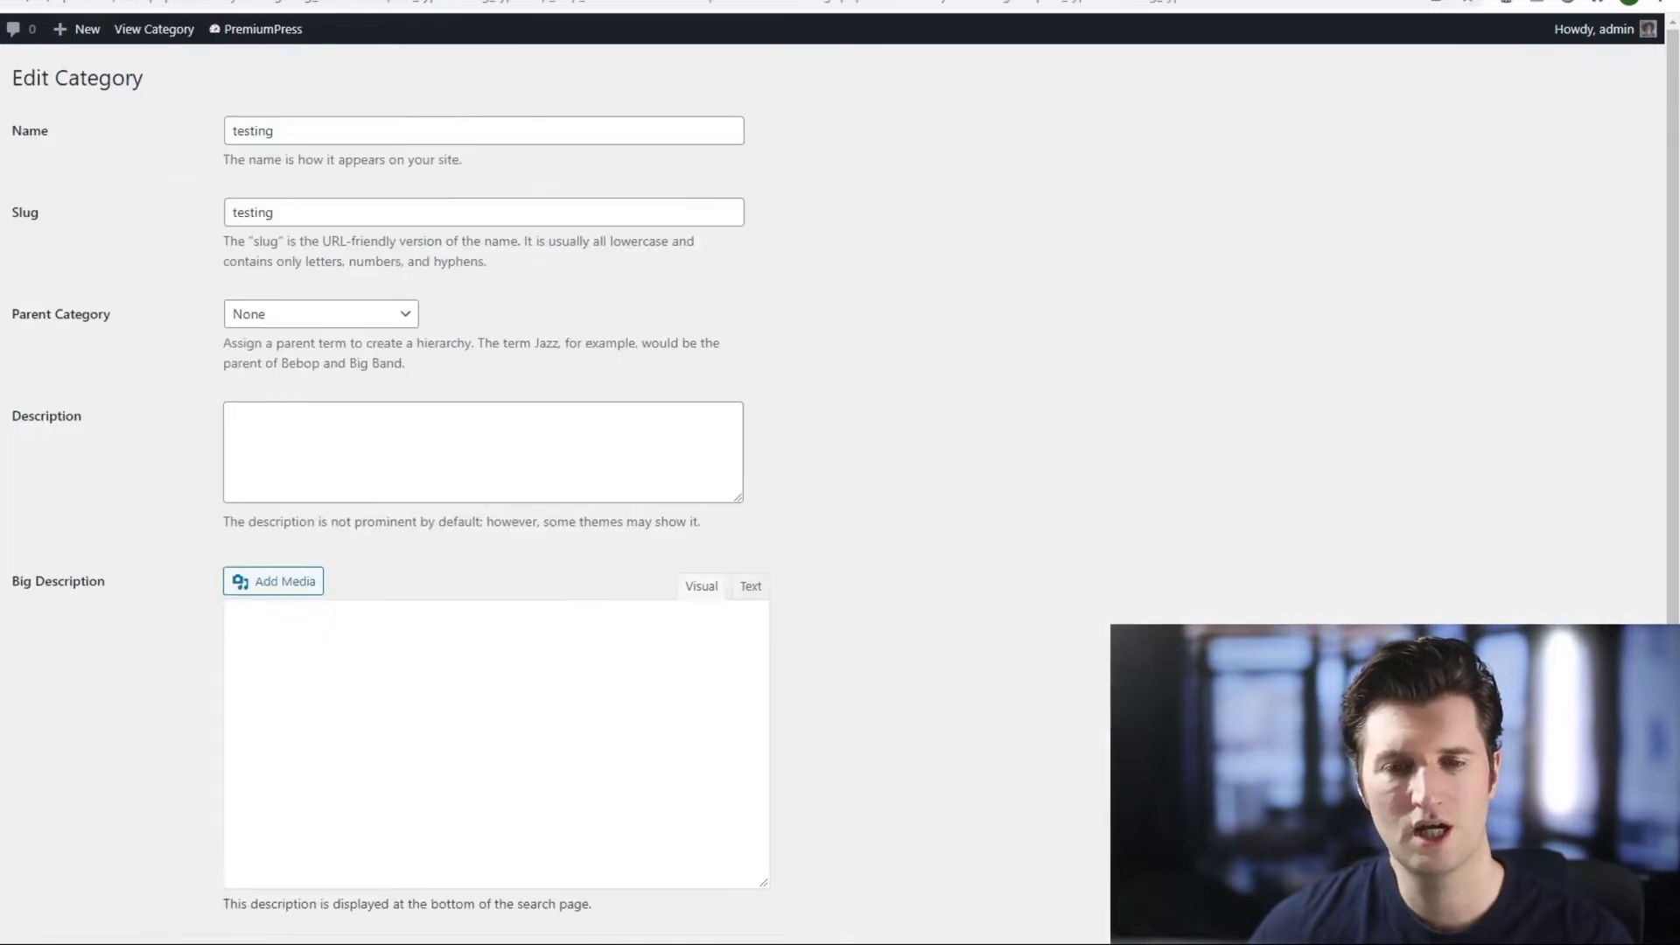
{"action": "scroll", "scroll_direction": "down", "scroll_amount": 3}
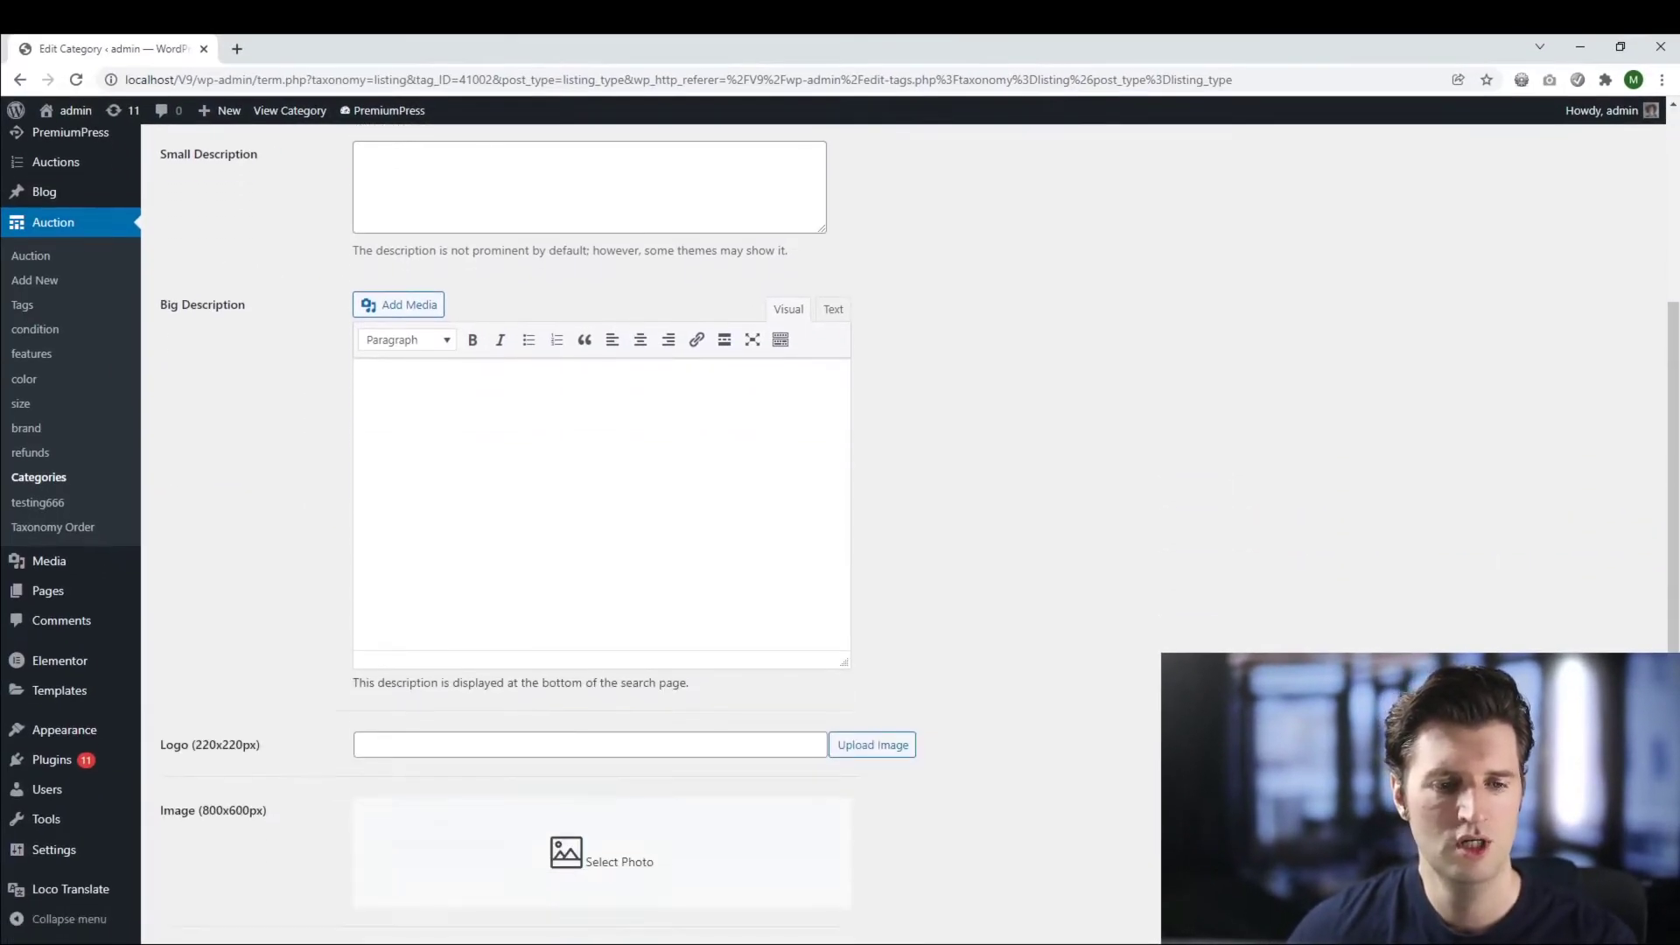
{"action": "scroll", "scroll_direction": "down", "scroll_amount": 3}
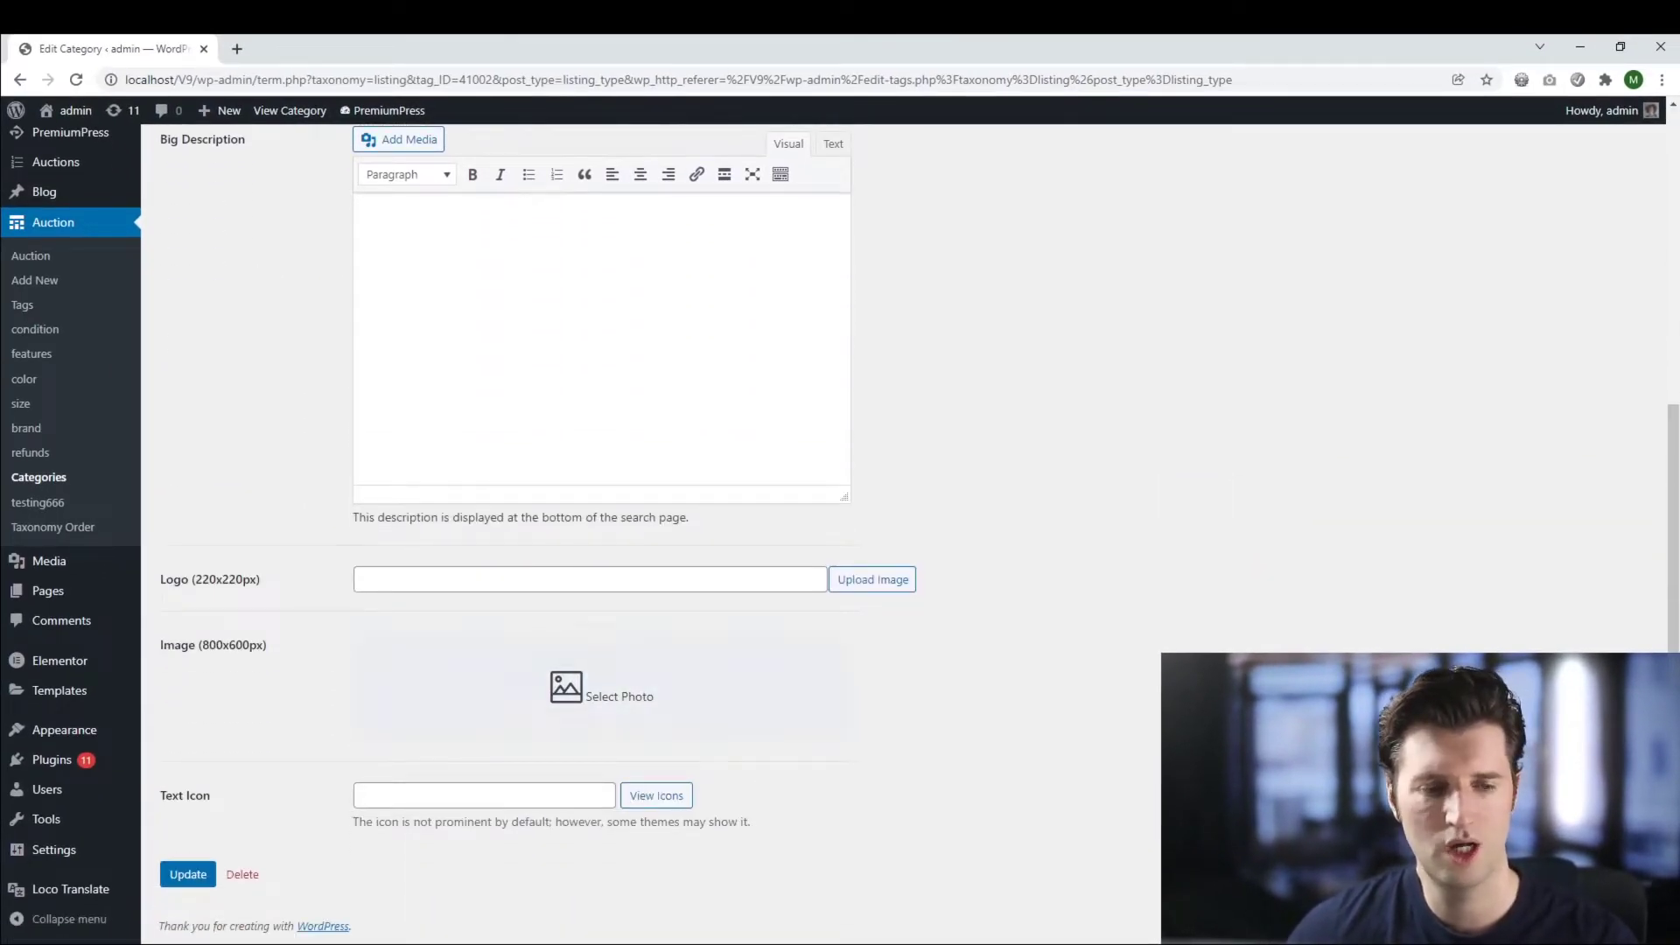
{"action": "scroll", "scroll_direction": "up", "scroll_amount": 3}
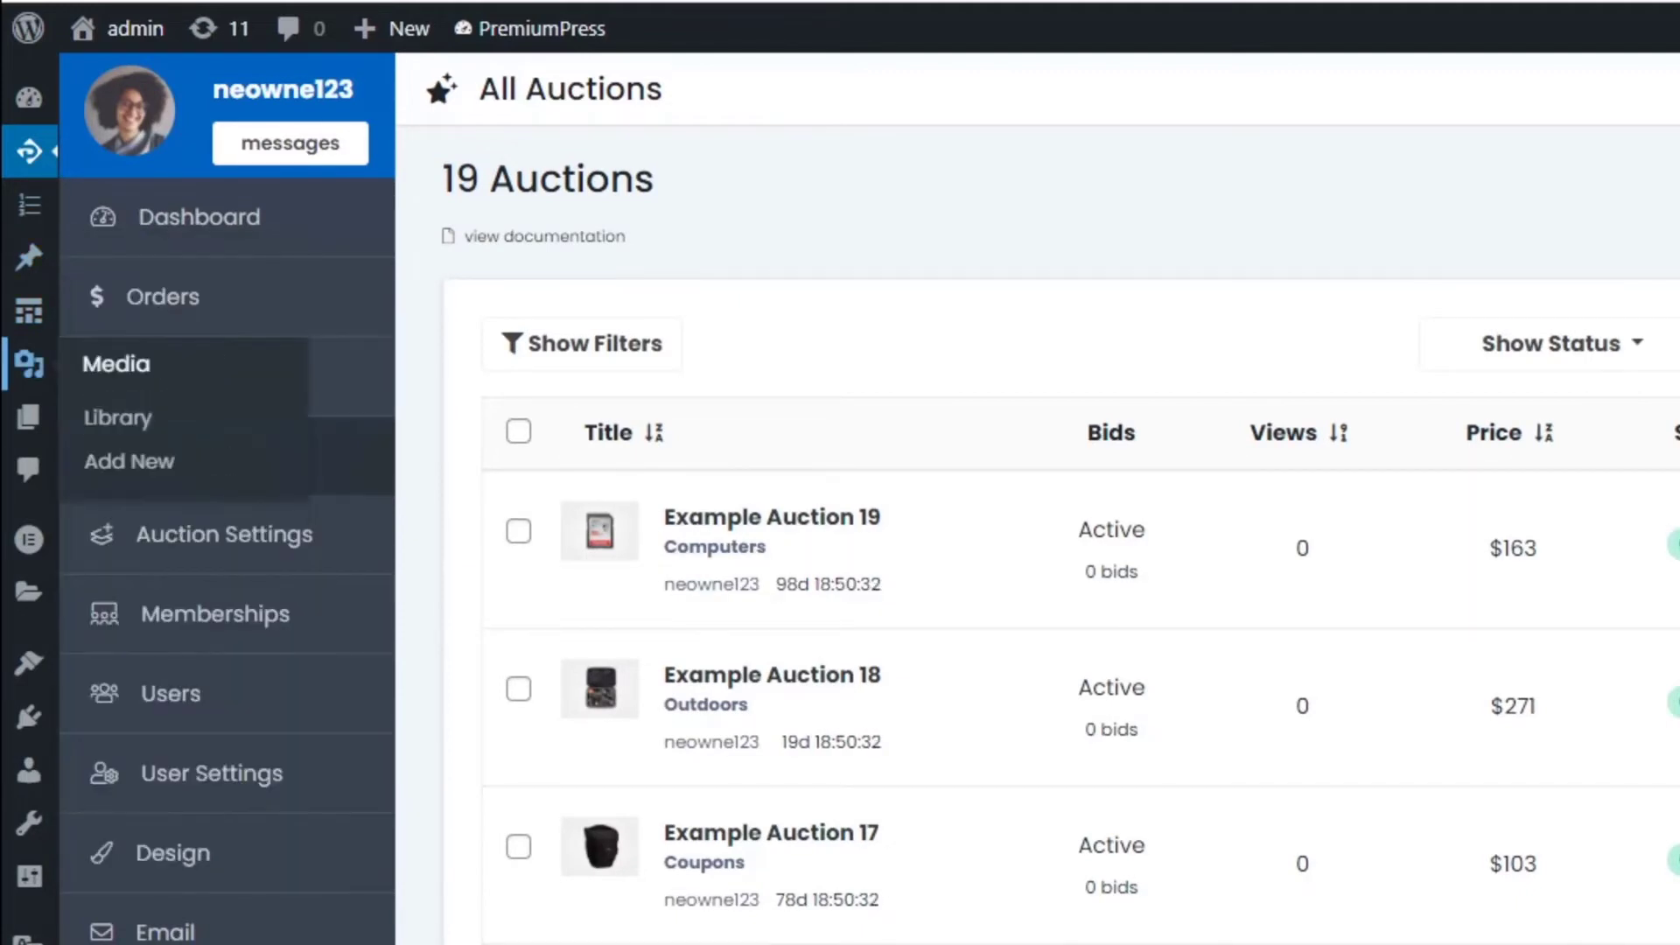
Step: Return via the Dashboard and Auction list to the auction Categories page
{"action": "left_click", "coordinate": [200, 217]}
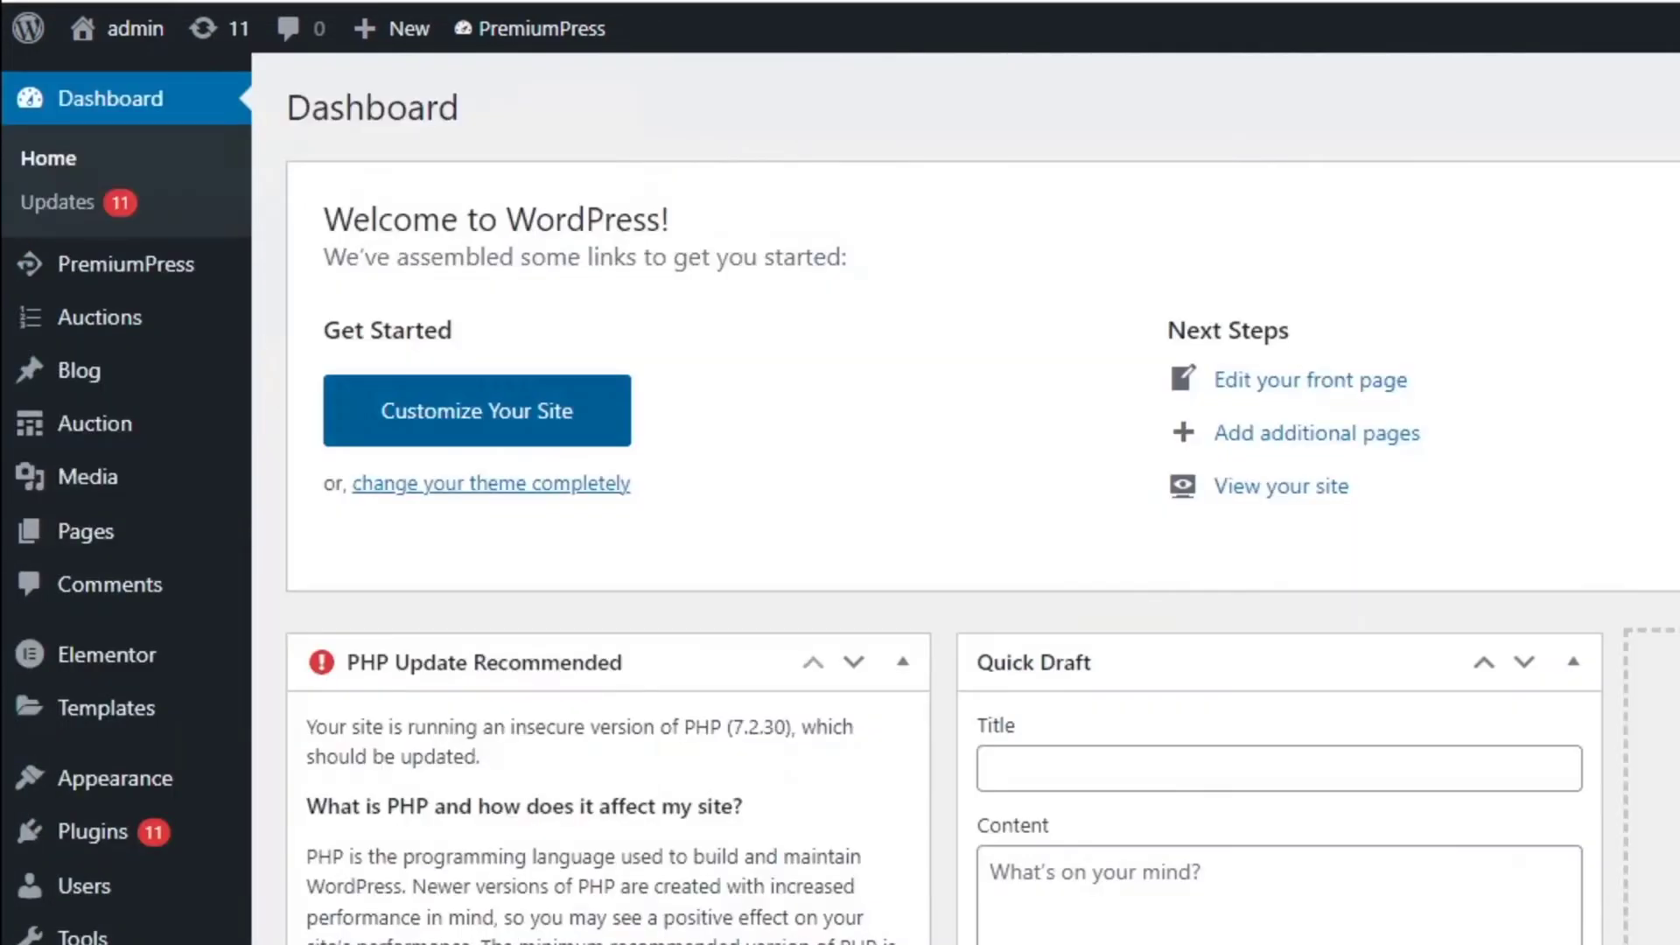
{"action": "left_click", "coordinate": [95, 424]}
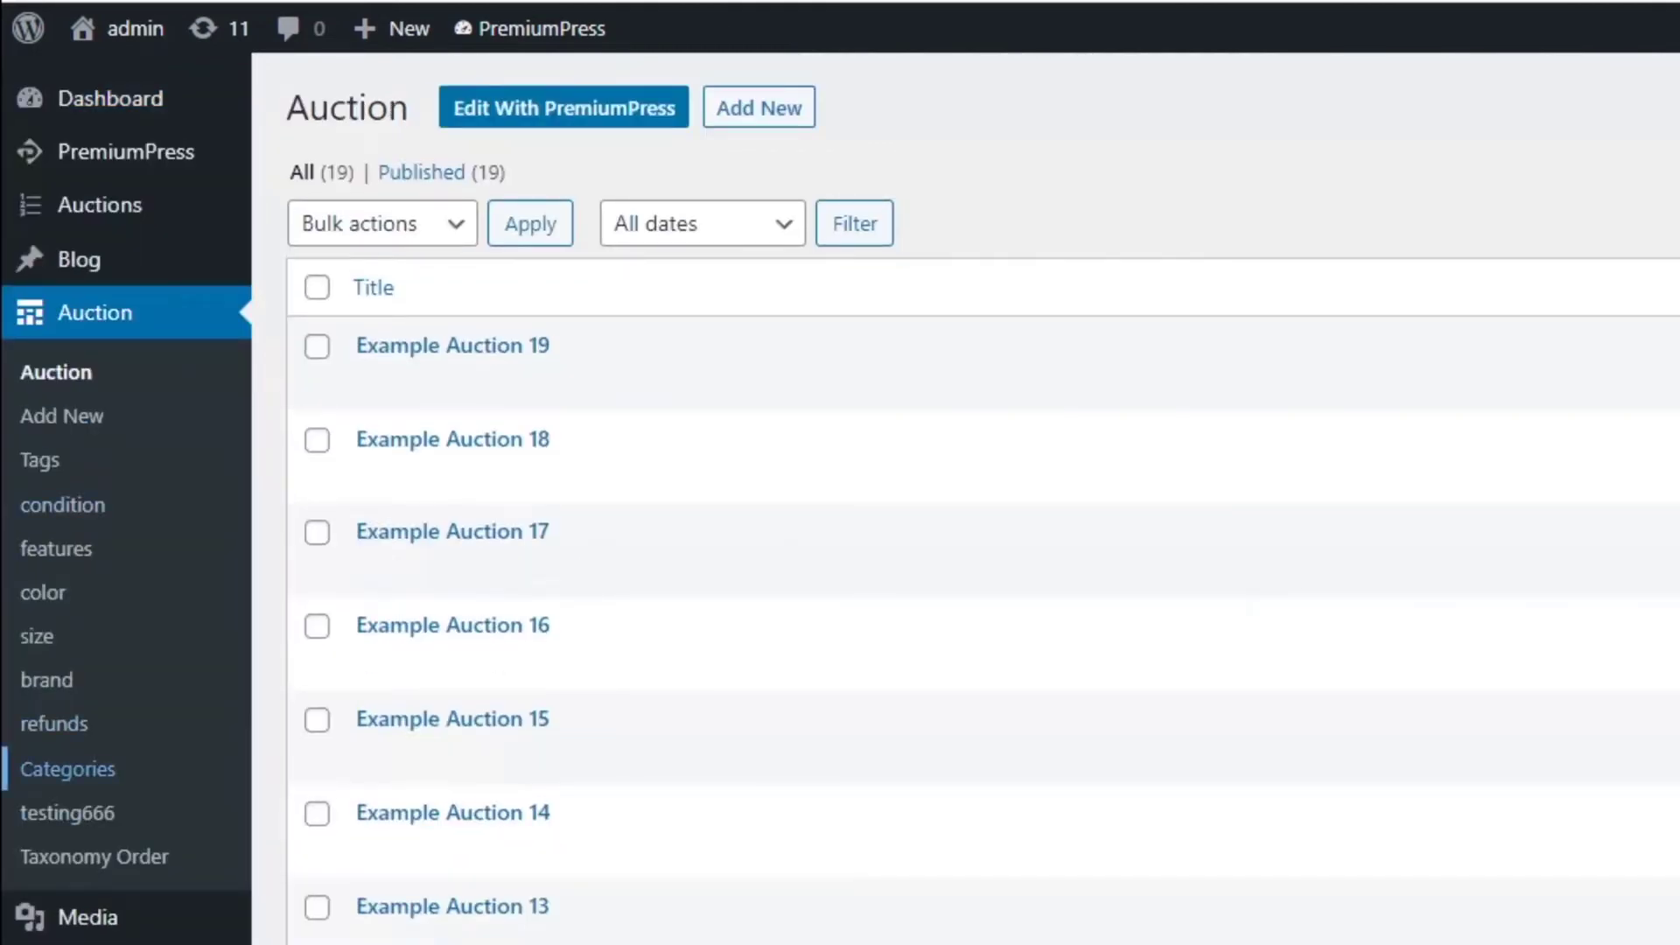
{"action": "left_click", "coordinate": [69, 769]}
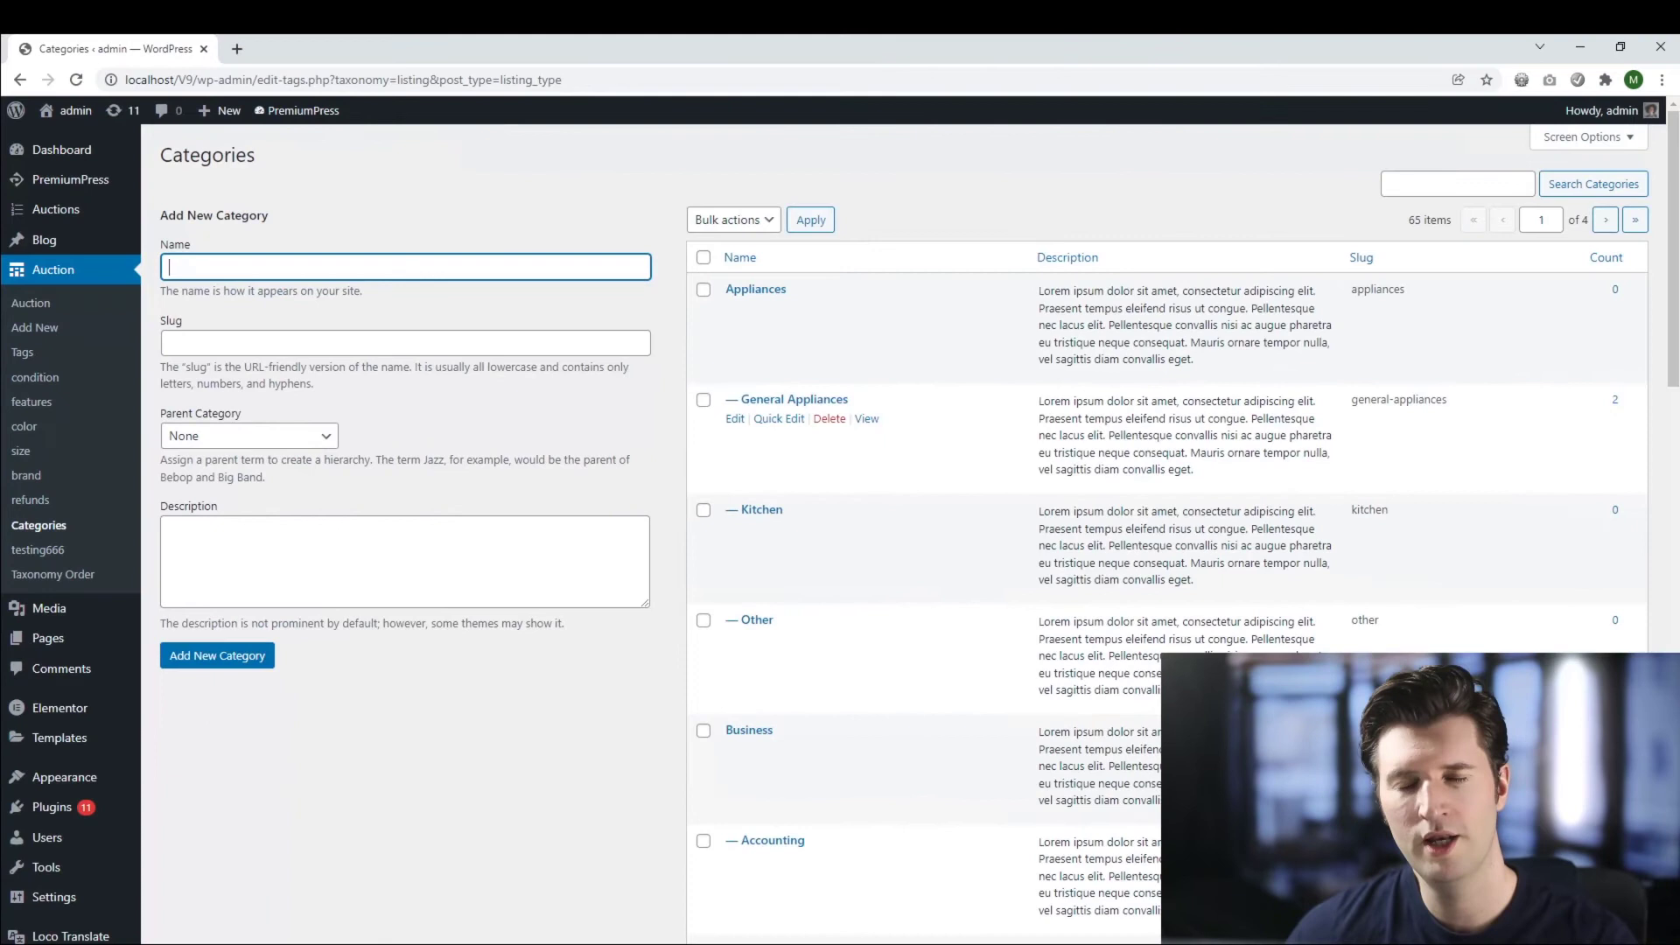
{"action": "mouse_move", "coordinate": [791, 399]}
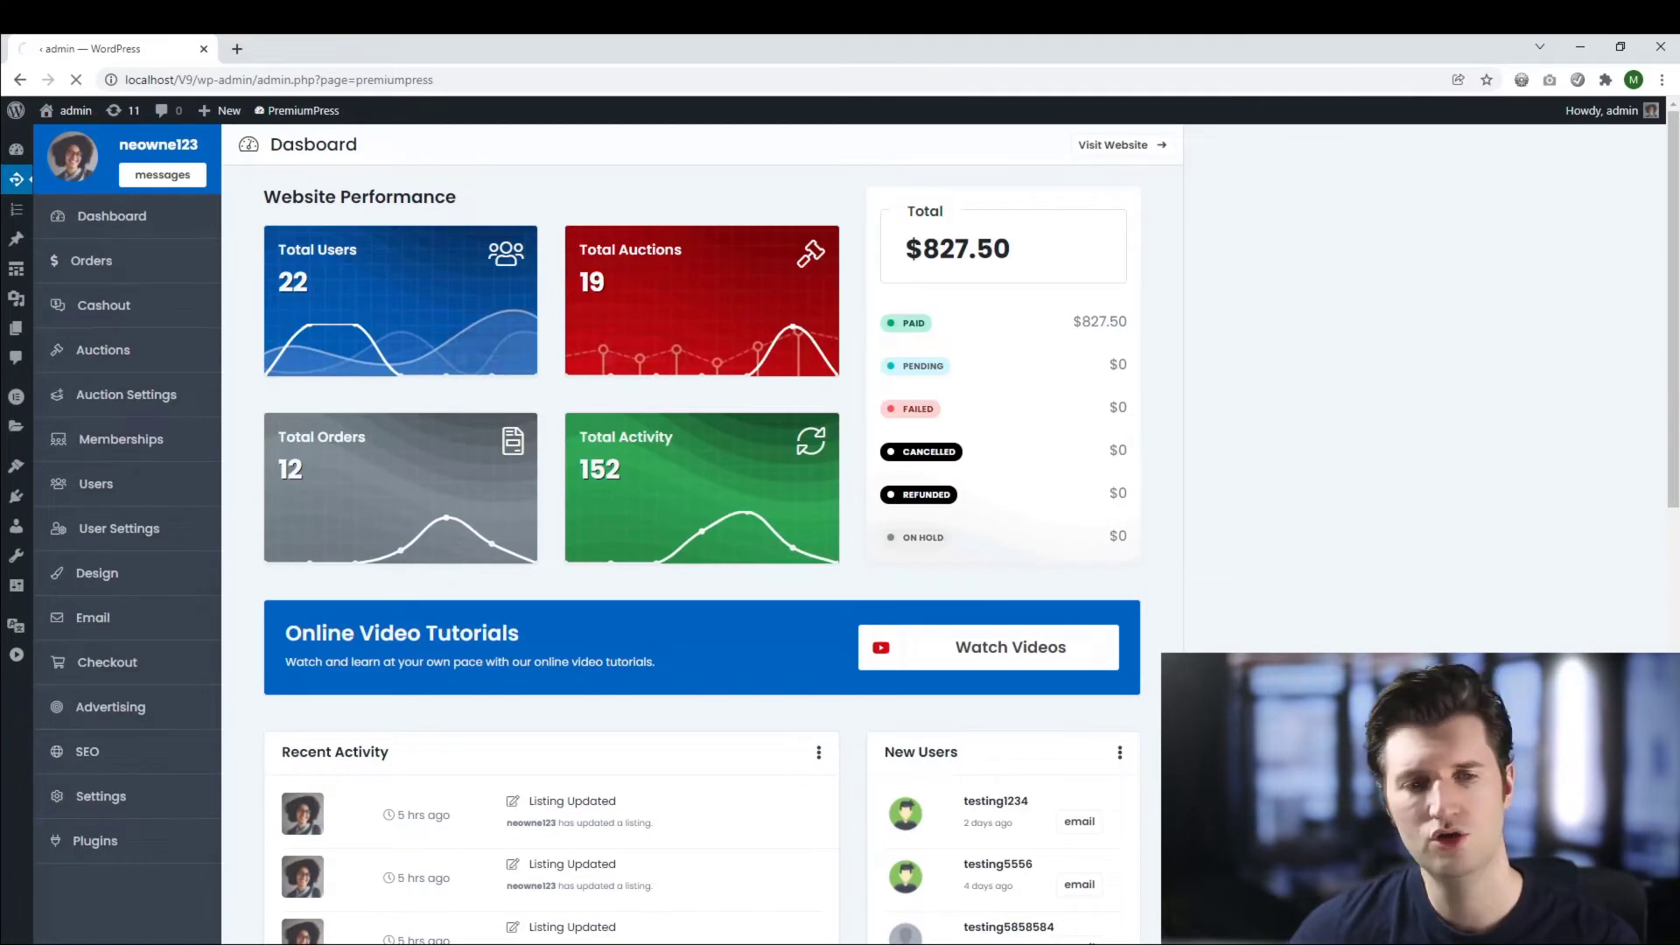
Step: Open Example Auction 19 from the PremiumPress list and view its Organize category fields
{"action": "left_click", "coordinate": [103, 350]}
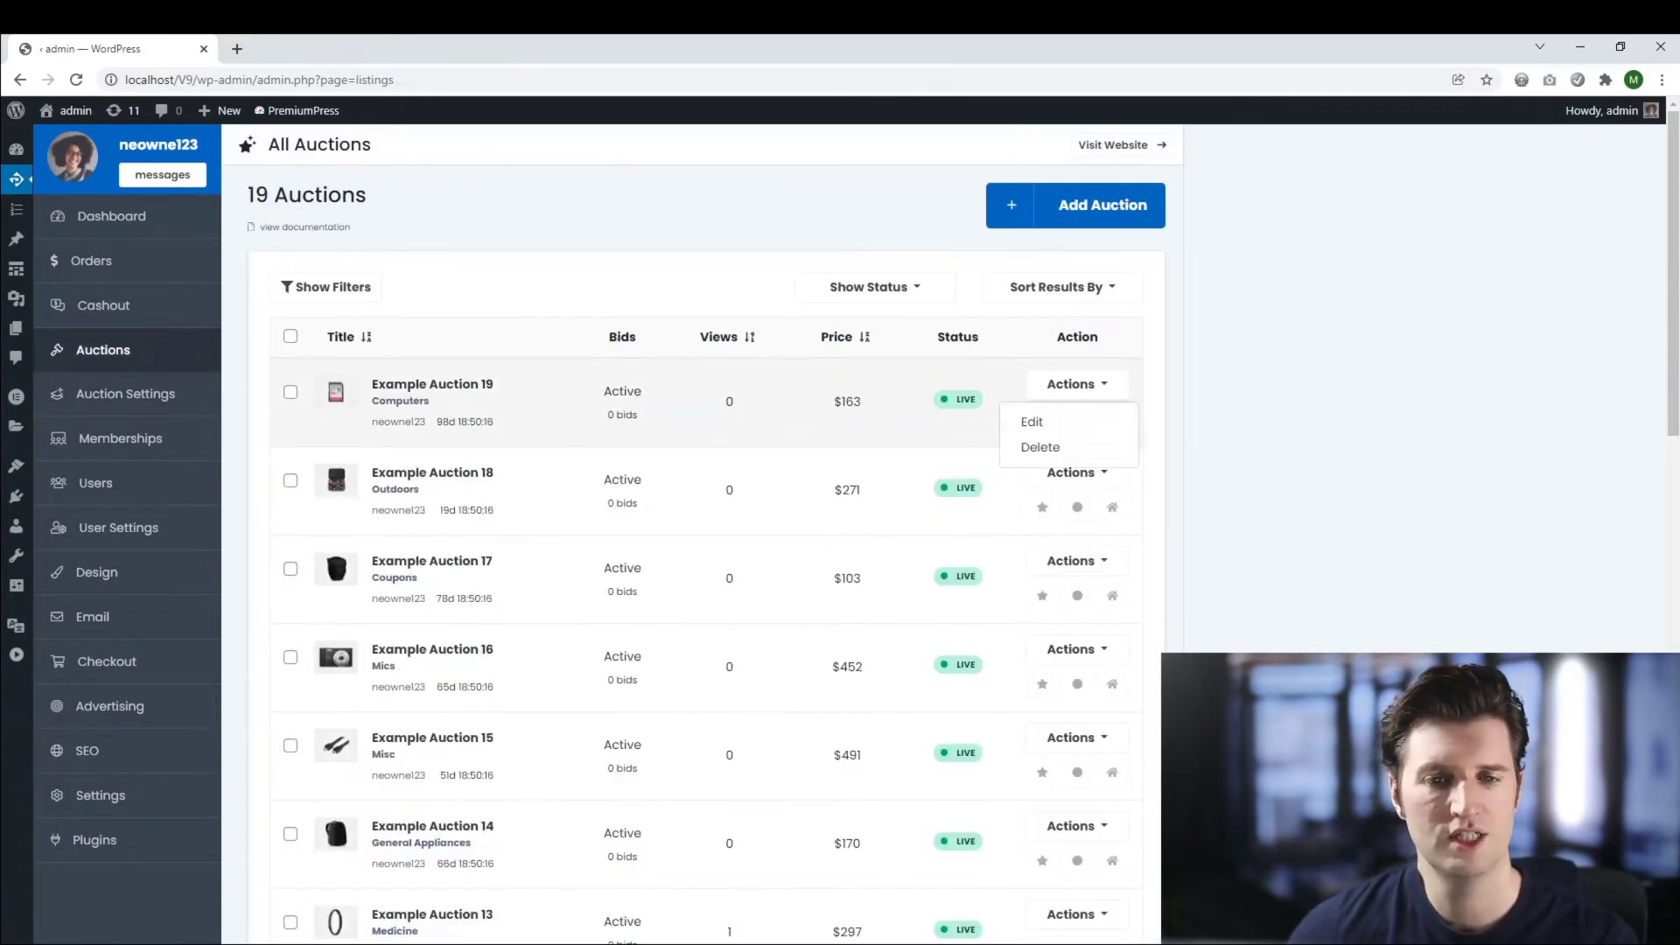
{"action": "left_click", "coordinate": [1031, 421]}
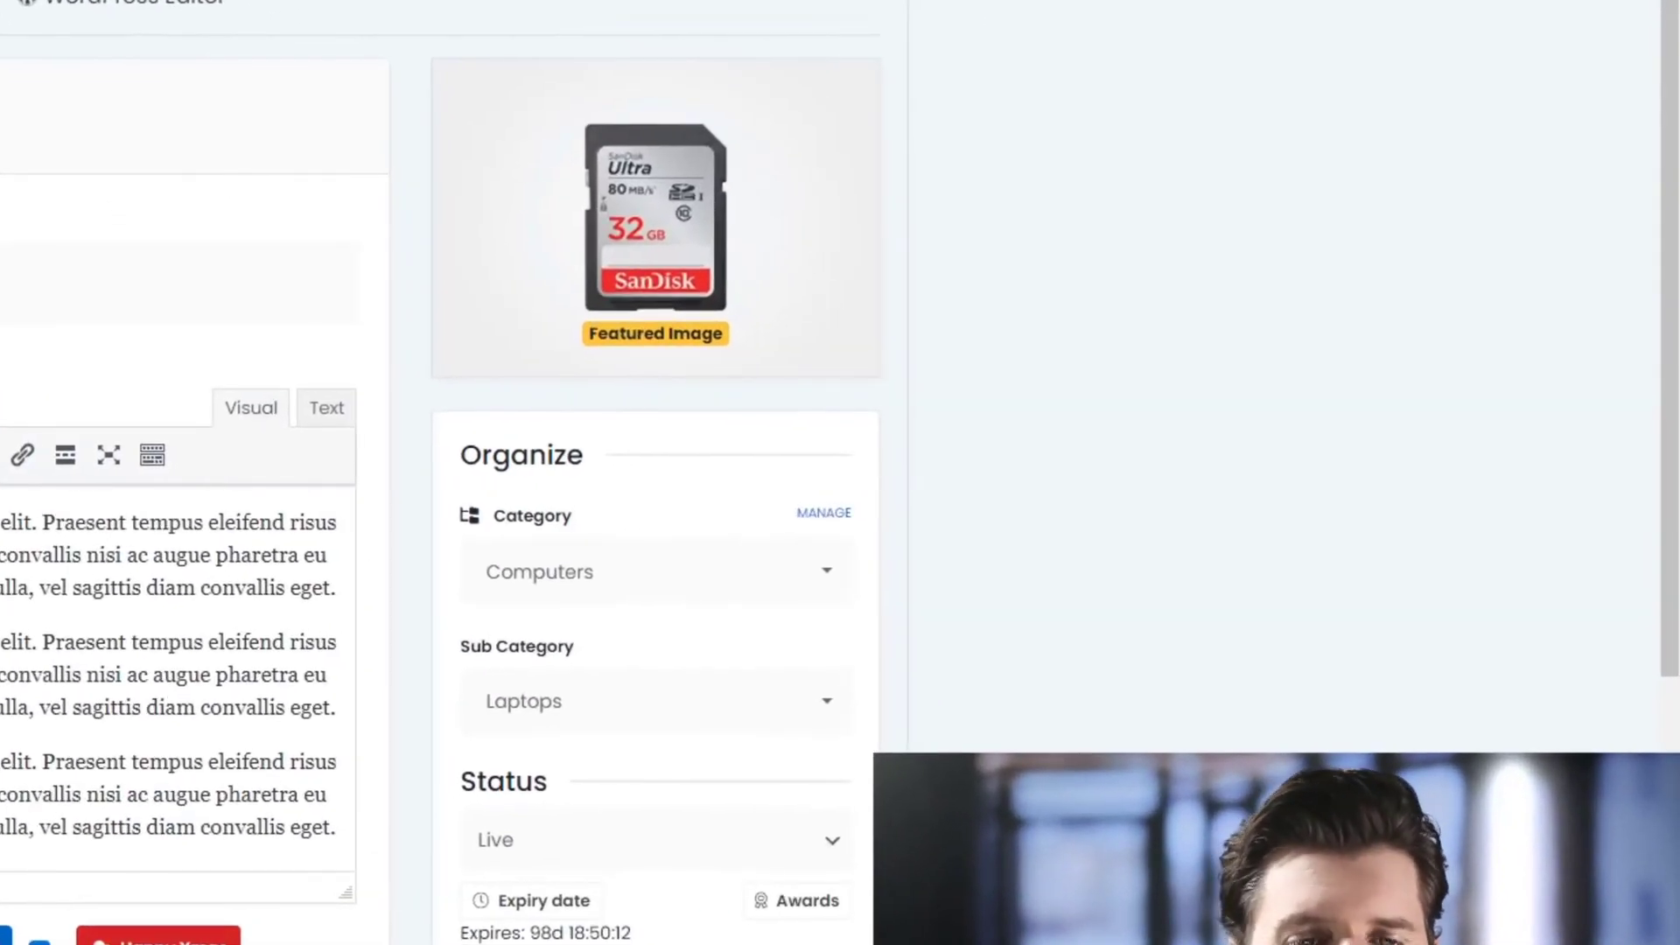
{"action": "scroll", "scroll_direction": "down", "scroll_amount": 3}
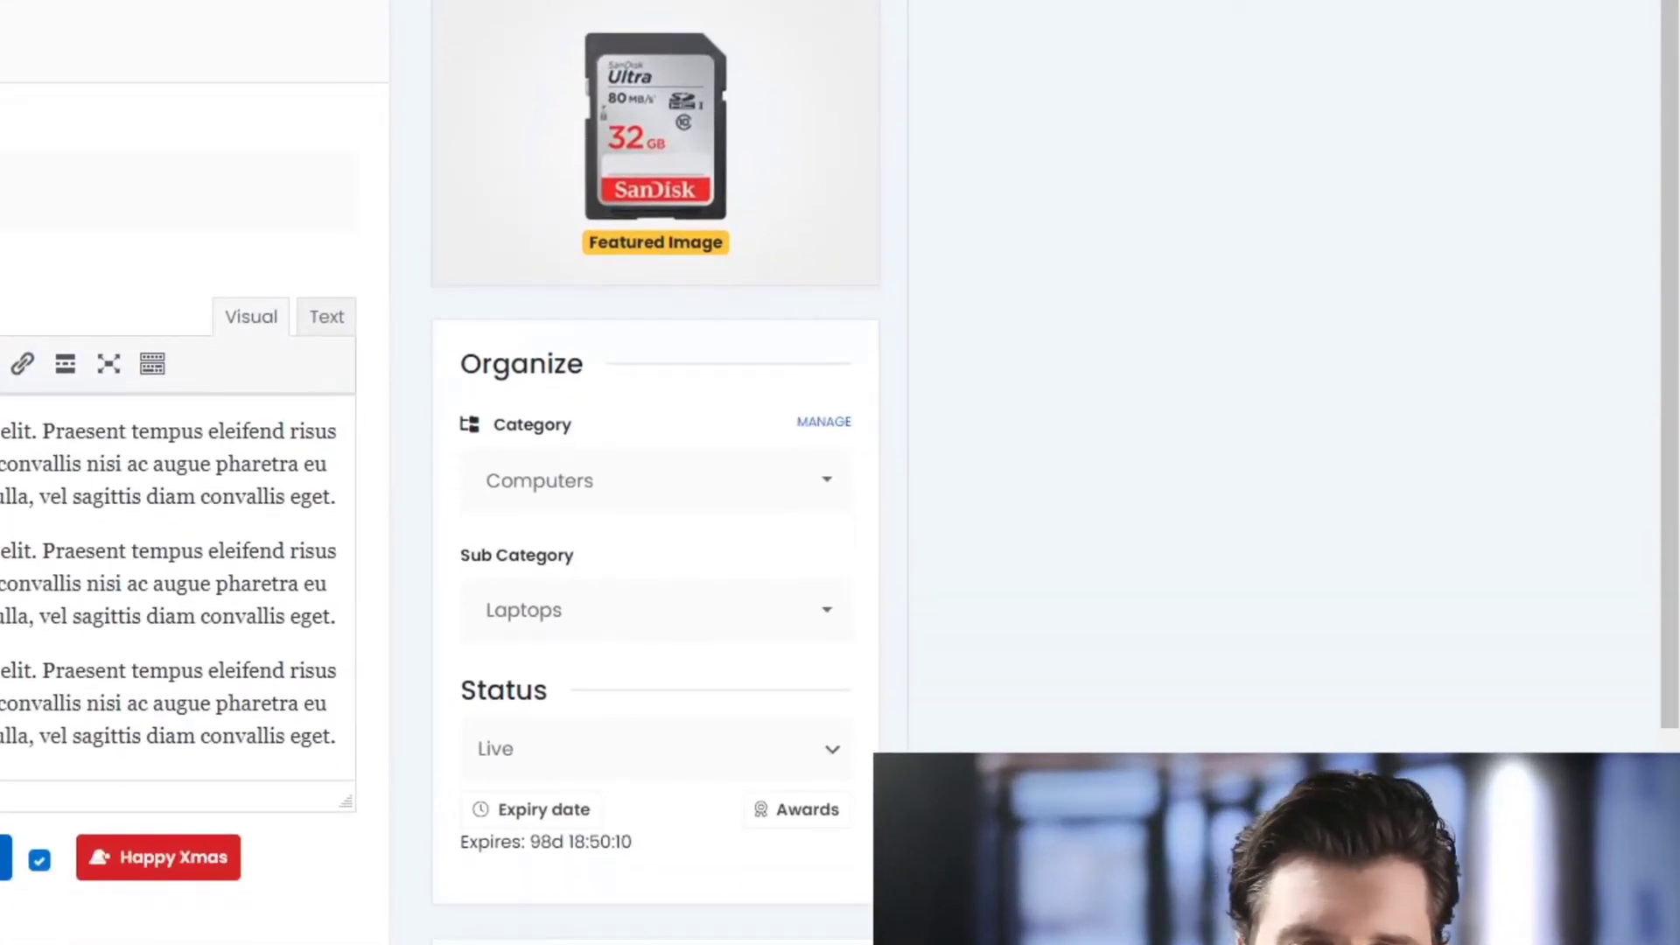